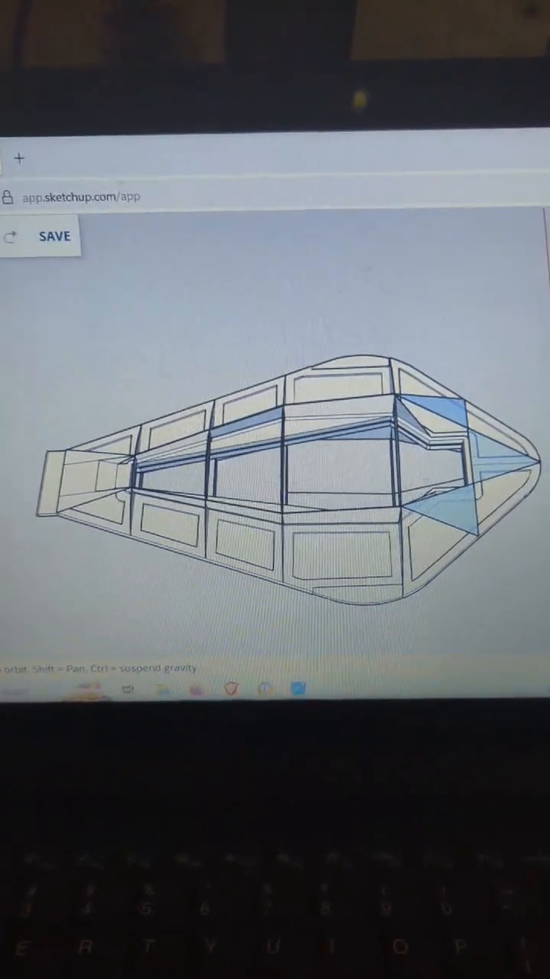
Save the teardrop-shaped fuselage model to the cloud.
click(55, 235)
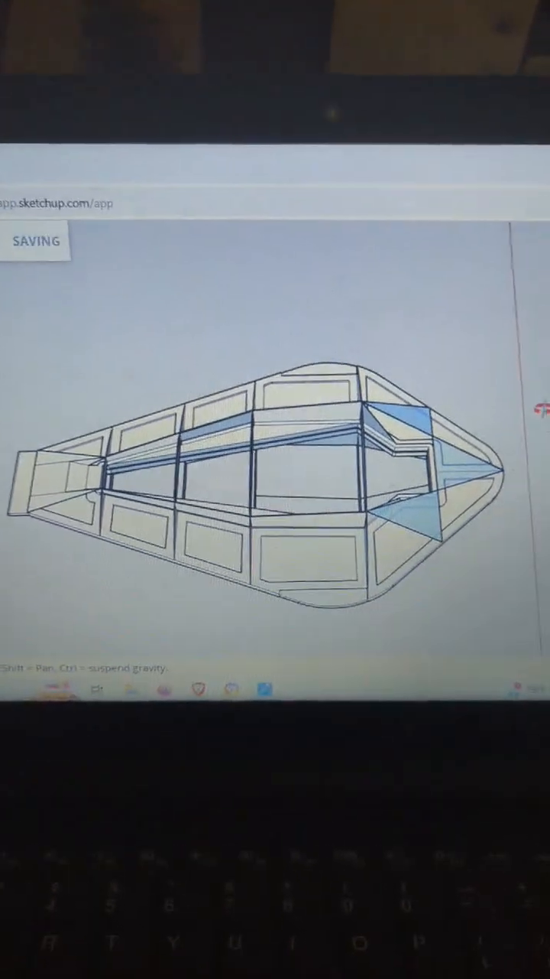